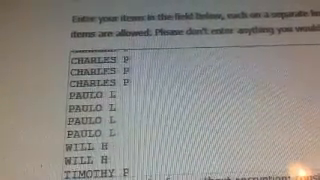
pyautogui.scroll(-3)
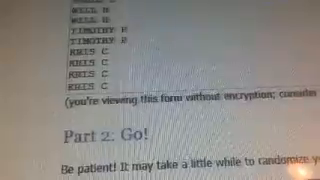